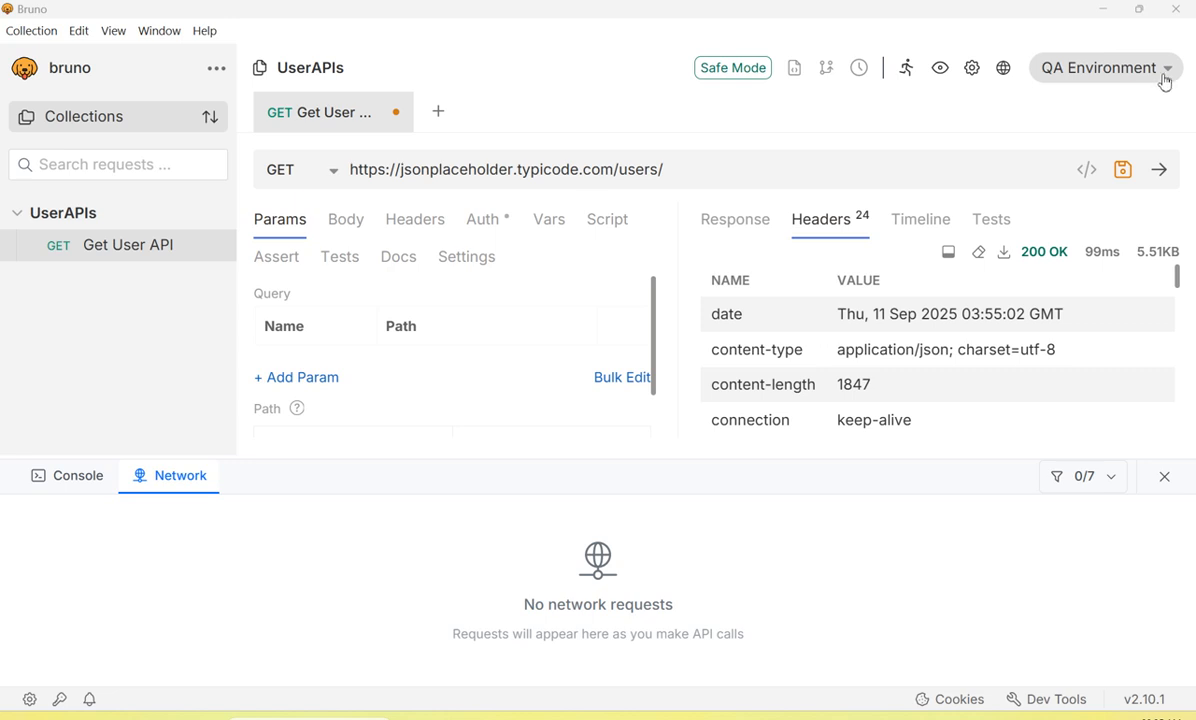
pyautogui.moveTo(1096, 84)
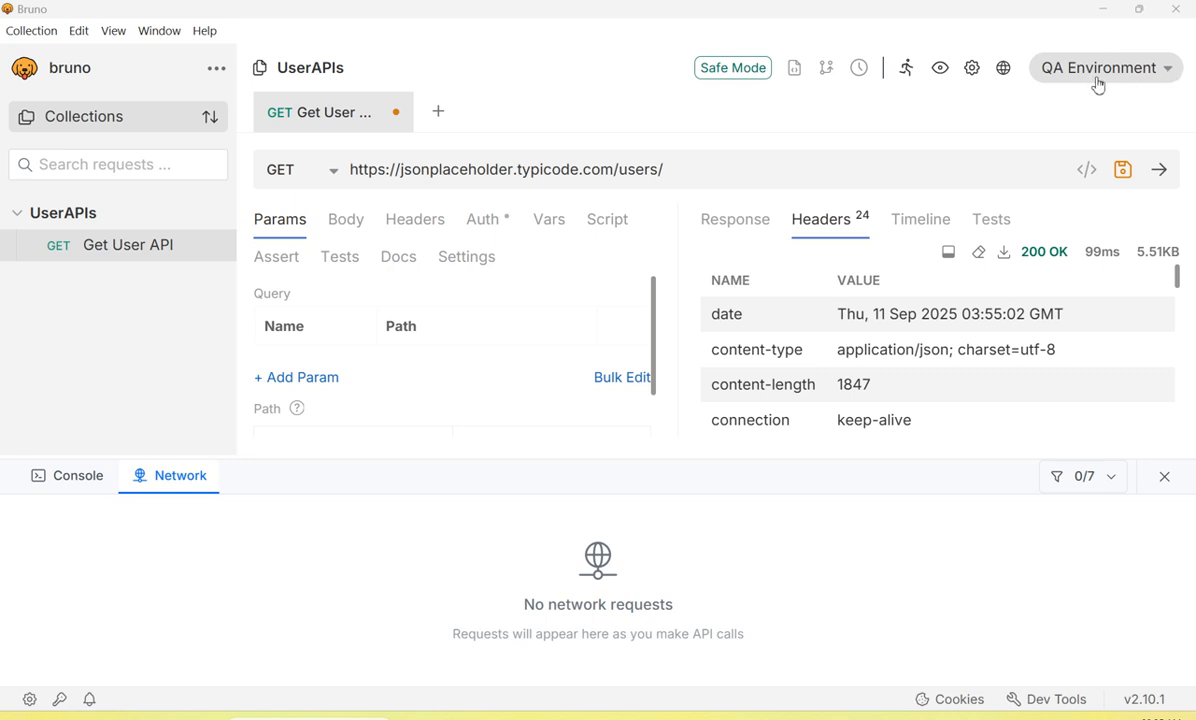
# Step: Expand the QA Environment dropdown to list the collection environments
pyautogui.click(1104, 68)
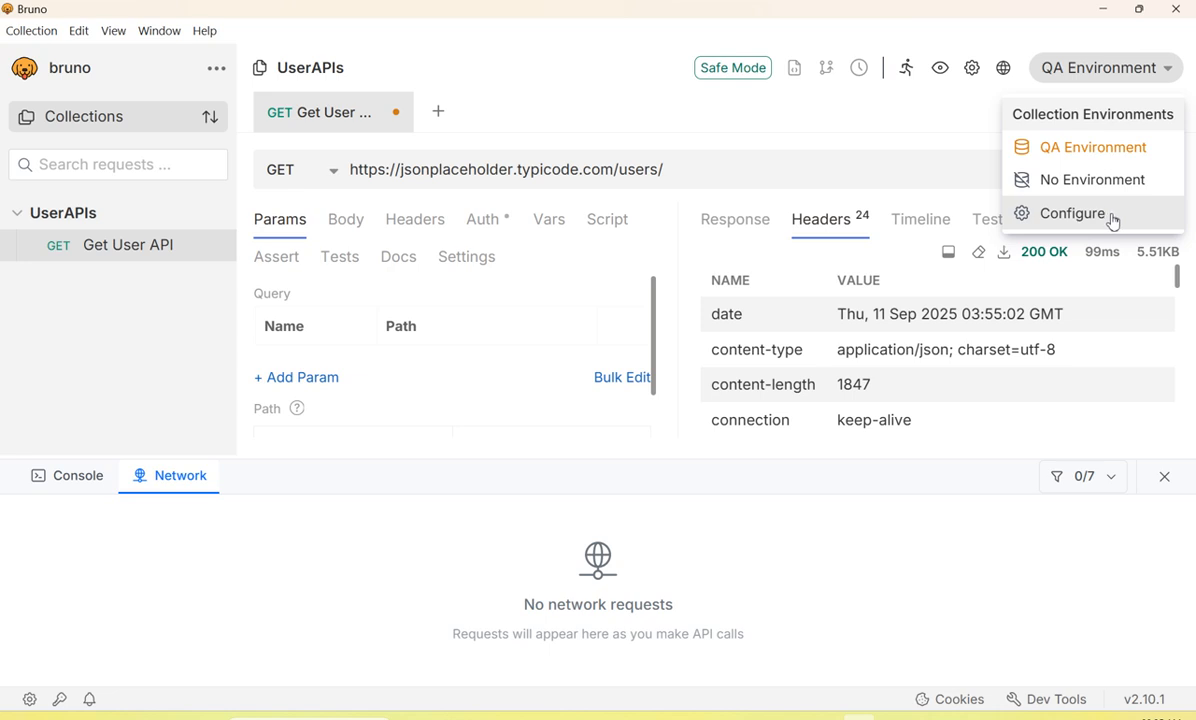
pyautogui.moveTo(1080, 220)
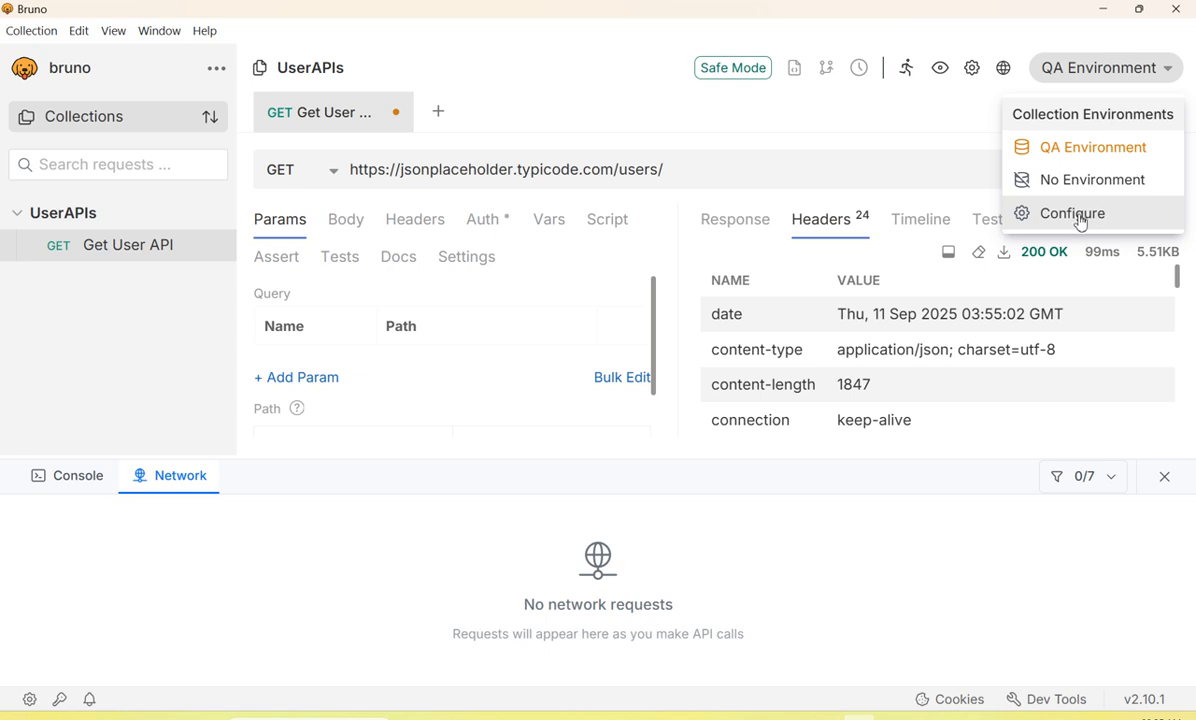
# Step: Add a new variable named baseURL to the QA Environment and save it
pyautogui.click(1072, 212)
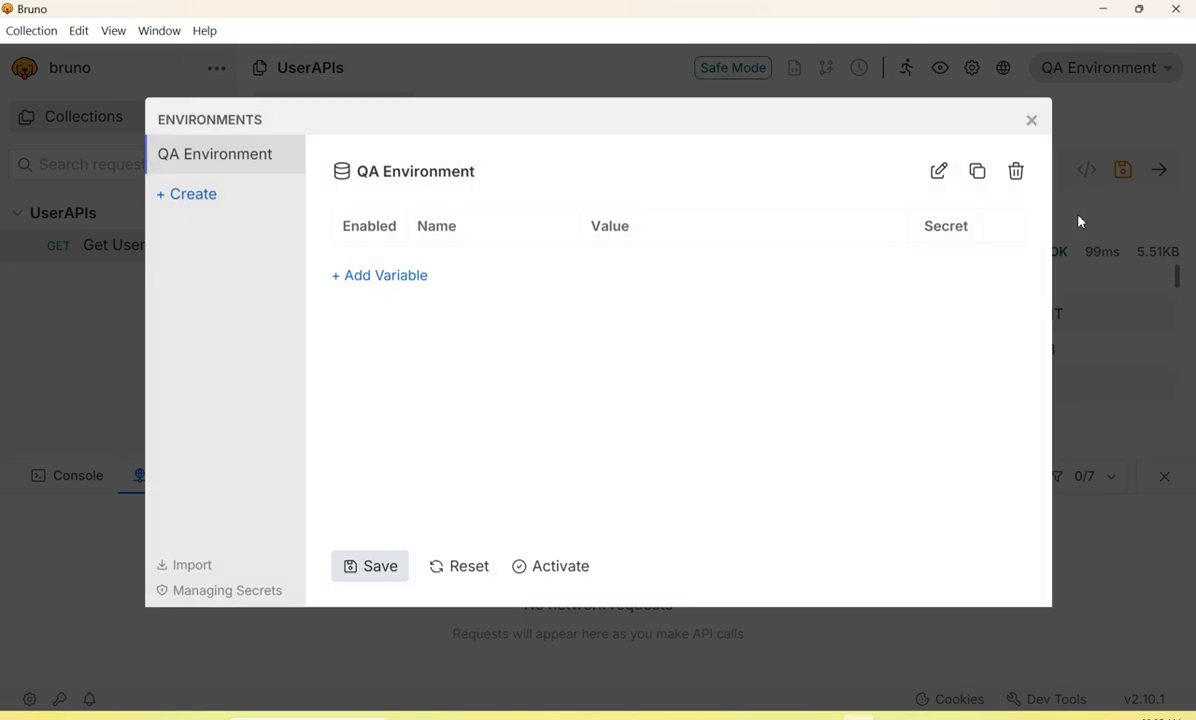
pyautogui.moveTo(822, 276)
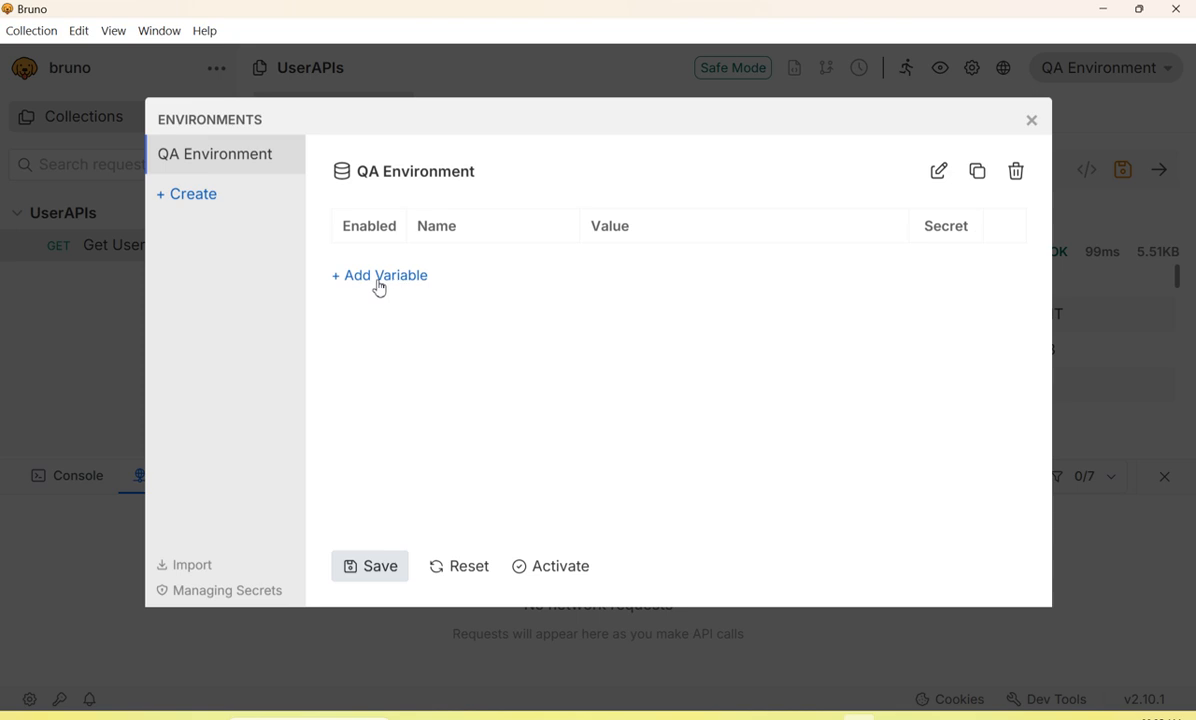
pyautogui.moveTo(368, 284)
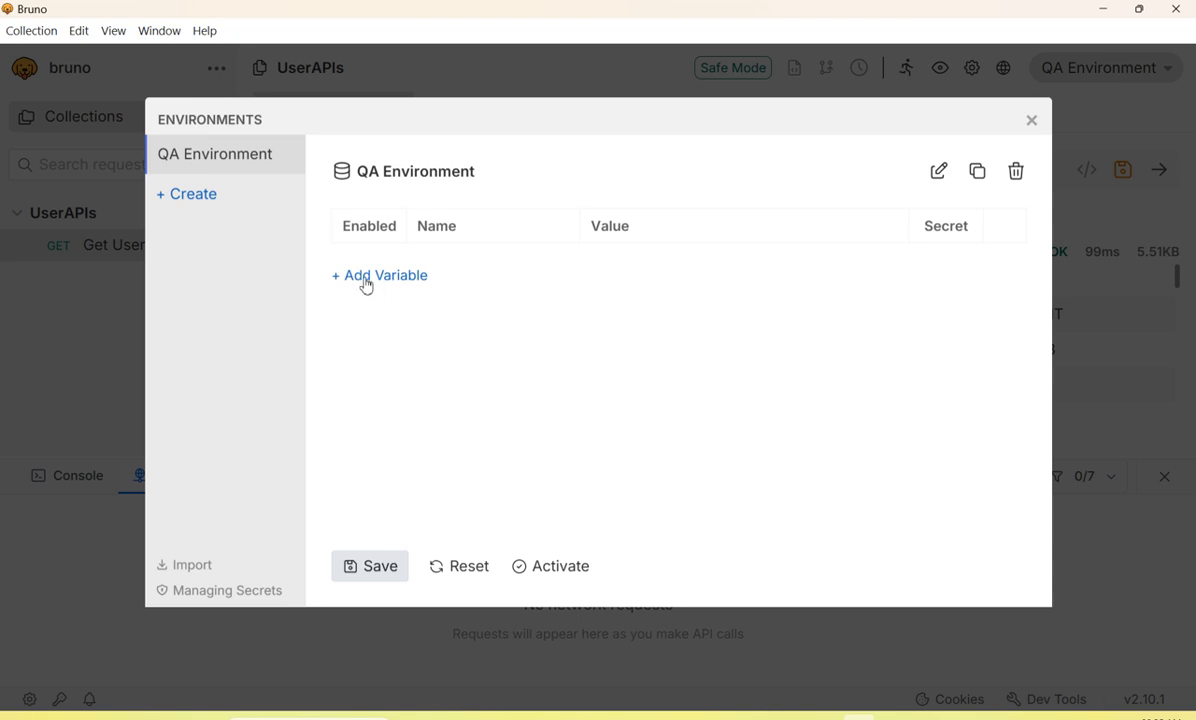
pyautogui.click(380, 276)
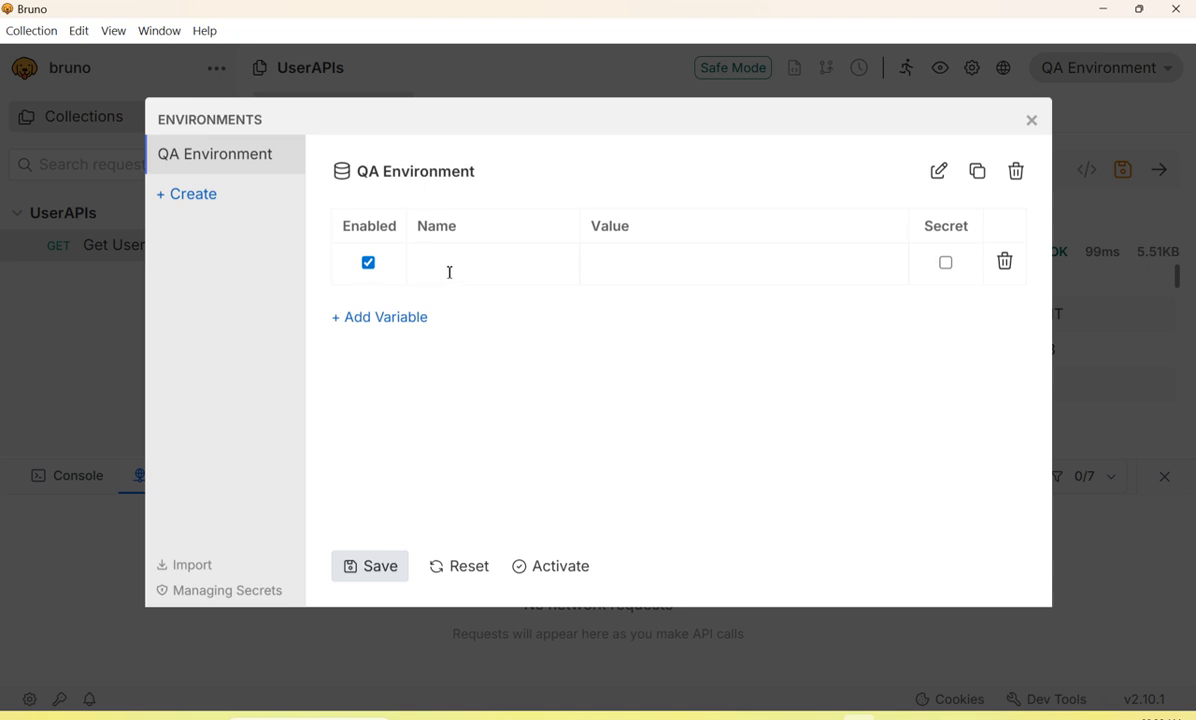
pyautogui.write('bar')
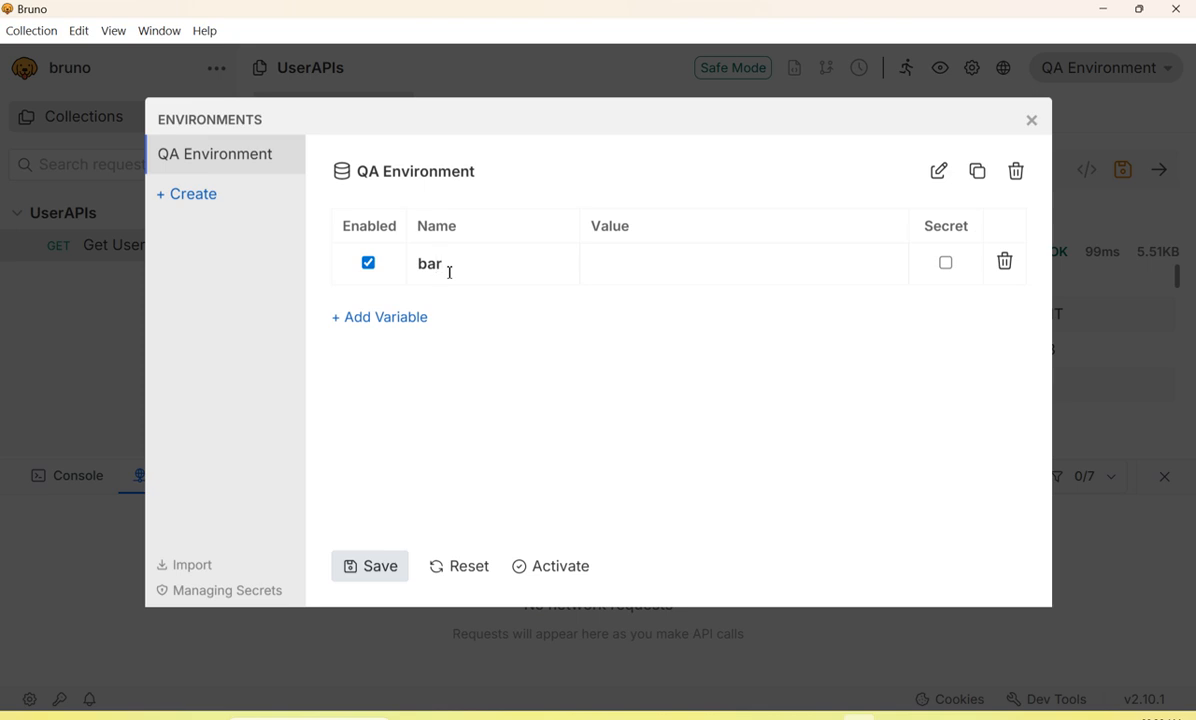
pyautogui.write('base')
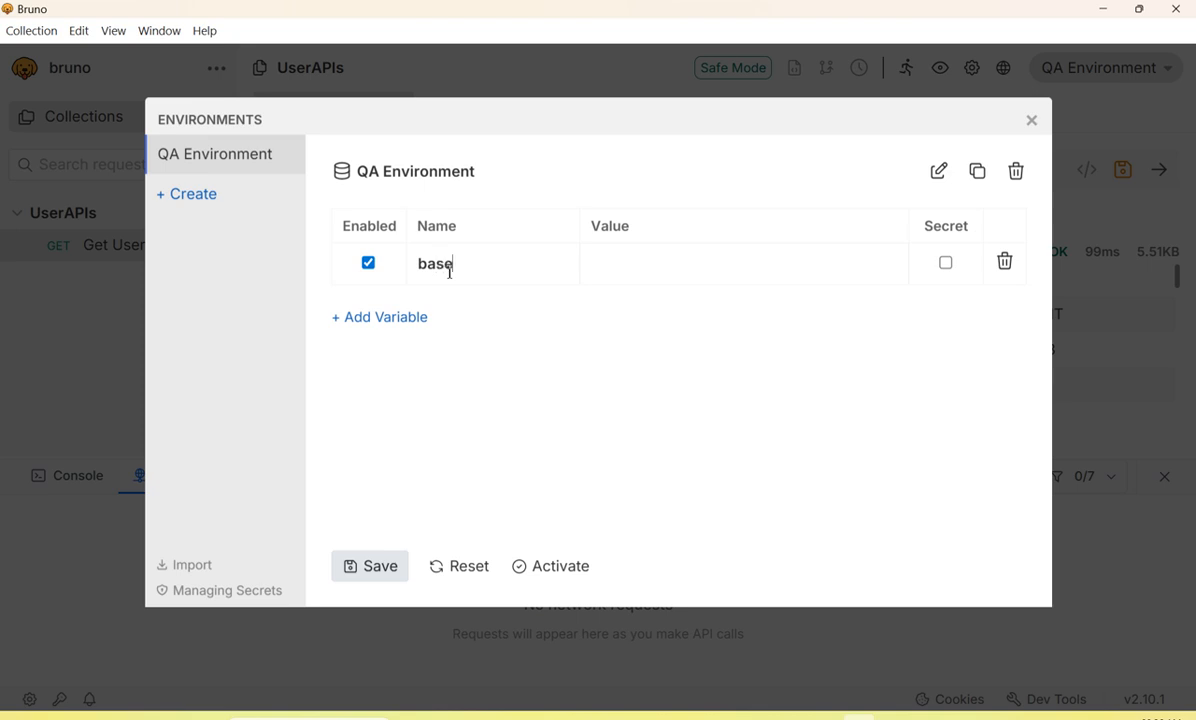
pyautogui.write('URL')
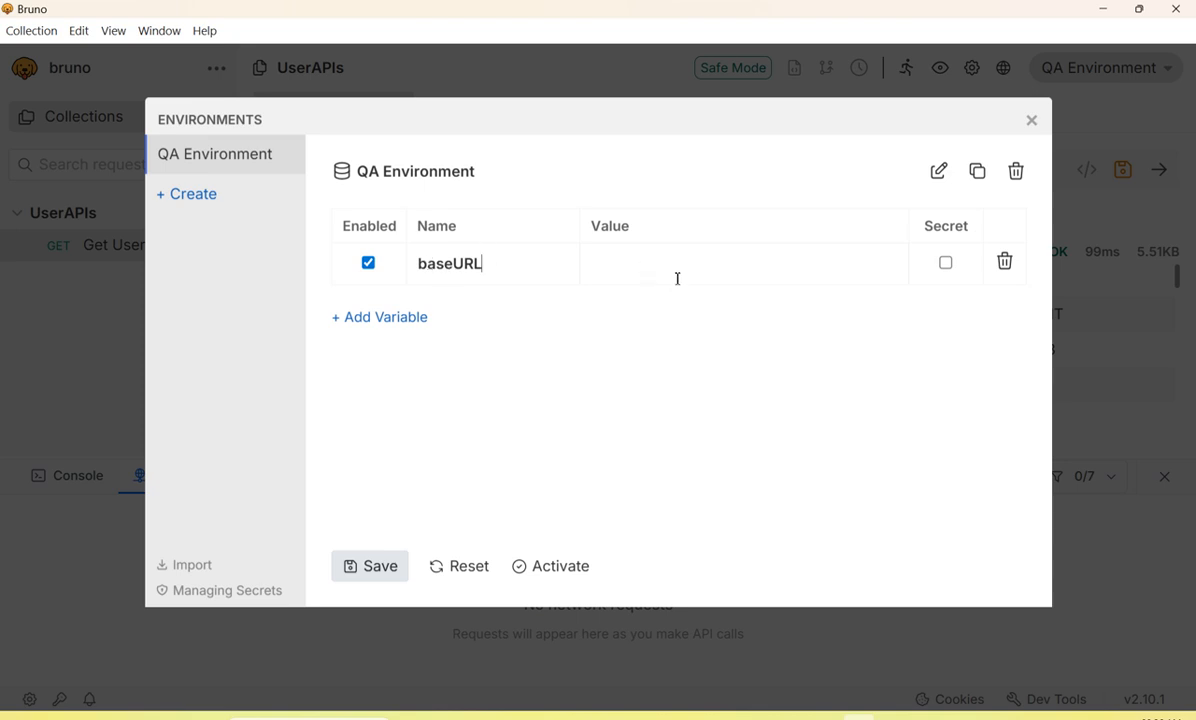
pyautogui.moveTo(472, 500)
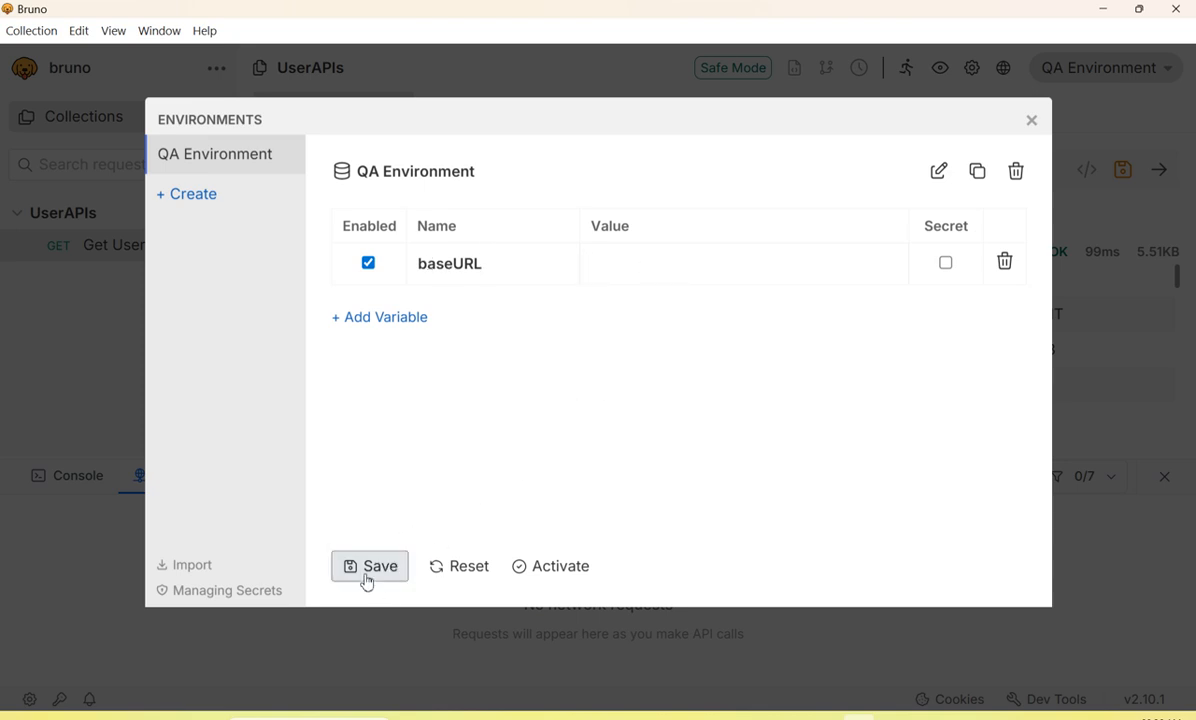
pyautogui.click(368, 566)
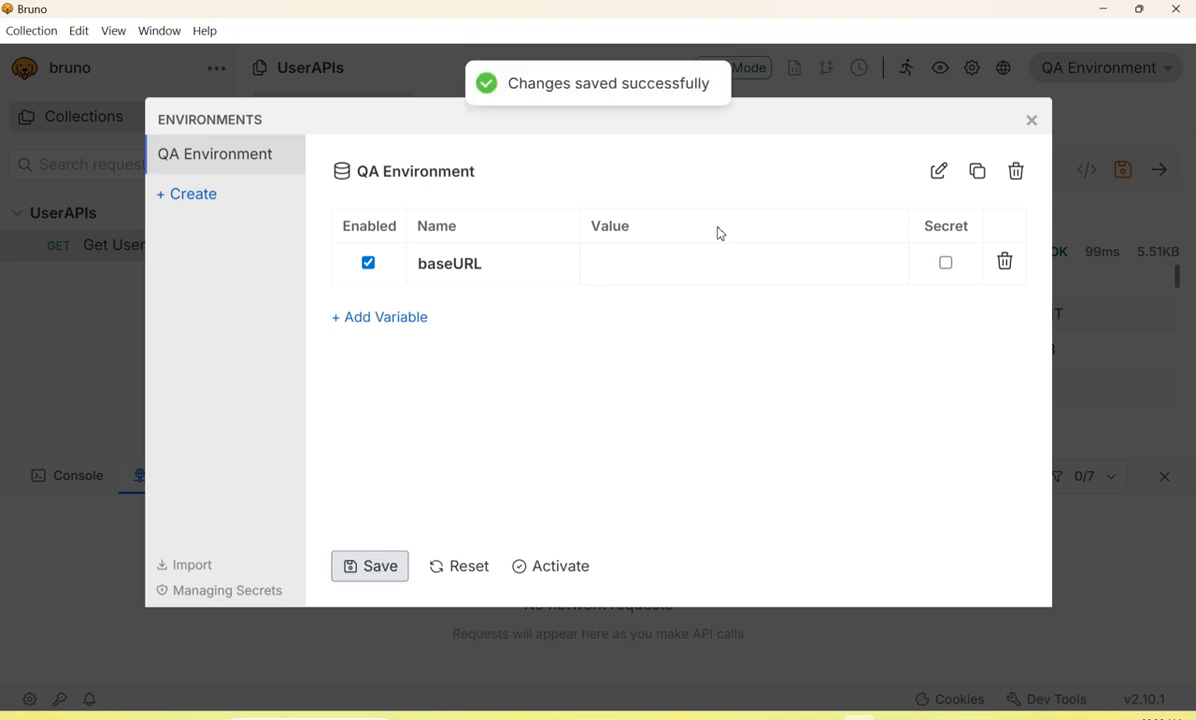
# Step: Close the environments window and return to the QA Environment settings
pyautogui.click(1032, 120)
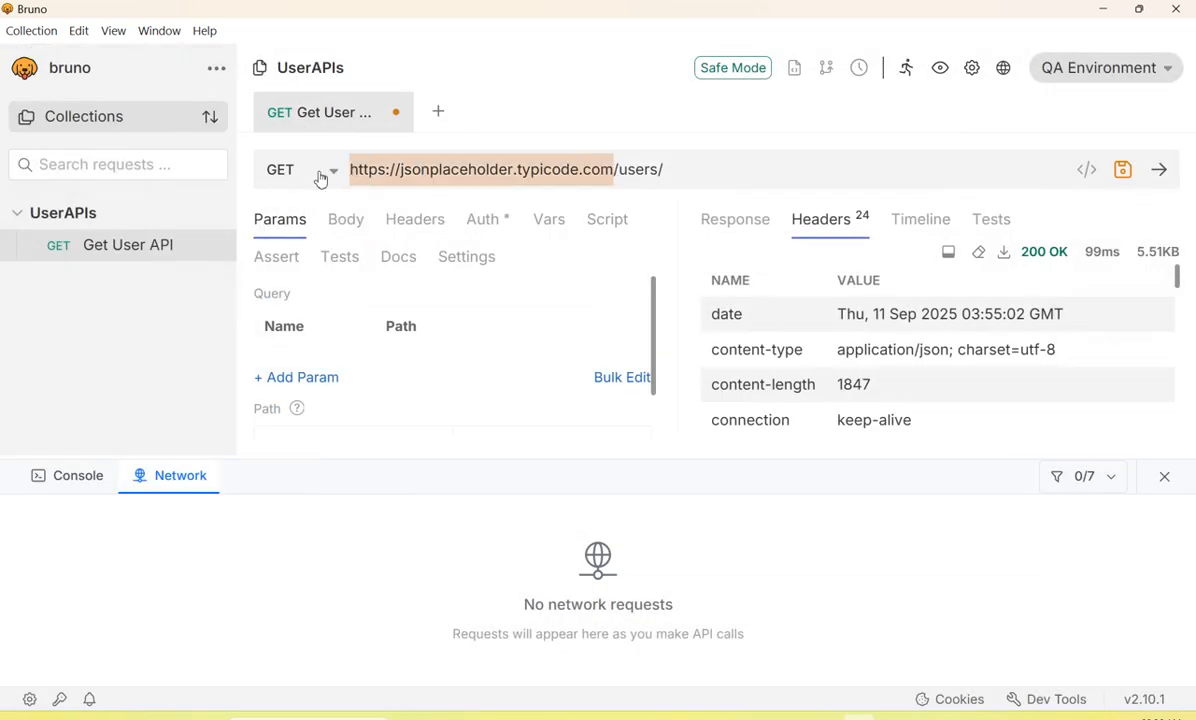
pyautogui.moveTo(1076, 64)
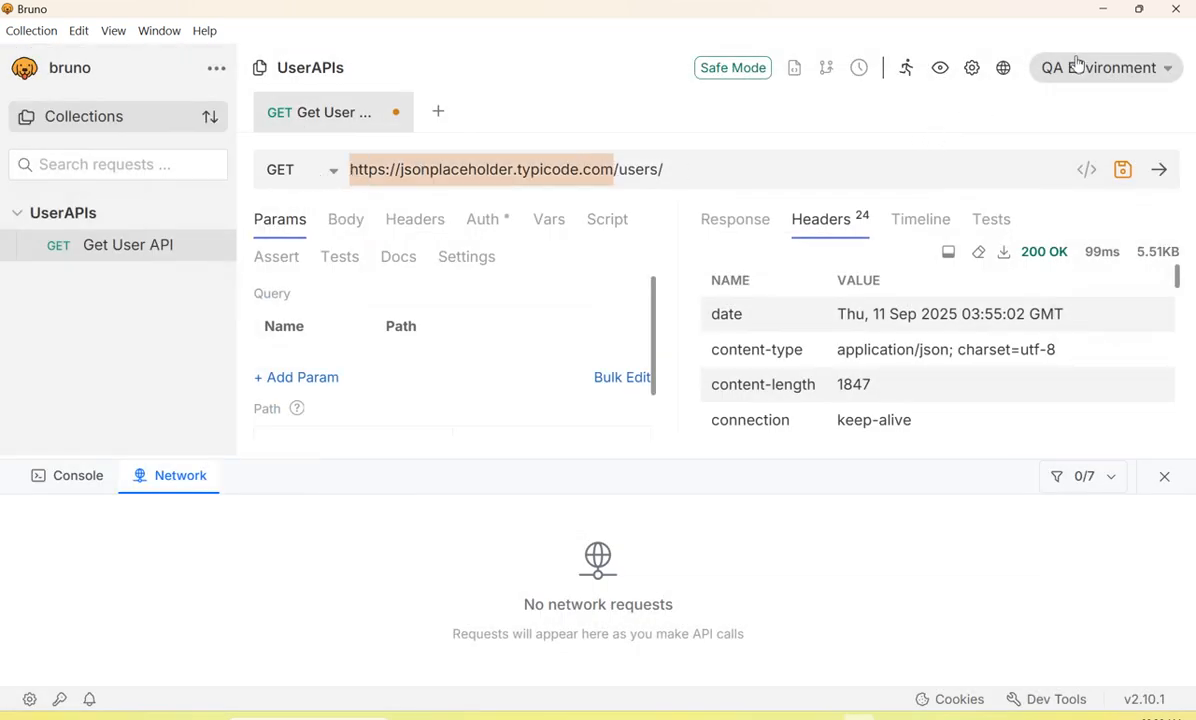
pyautogui.click(1104, 68)
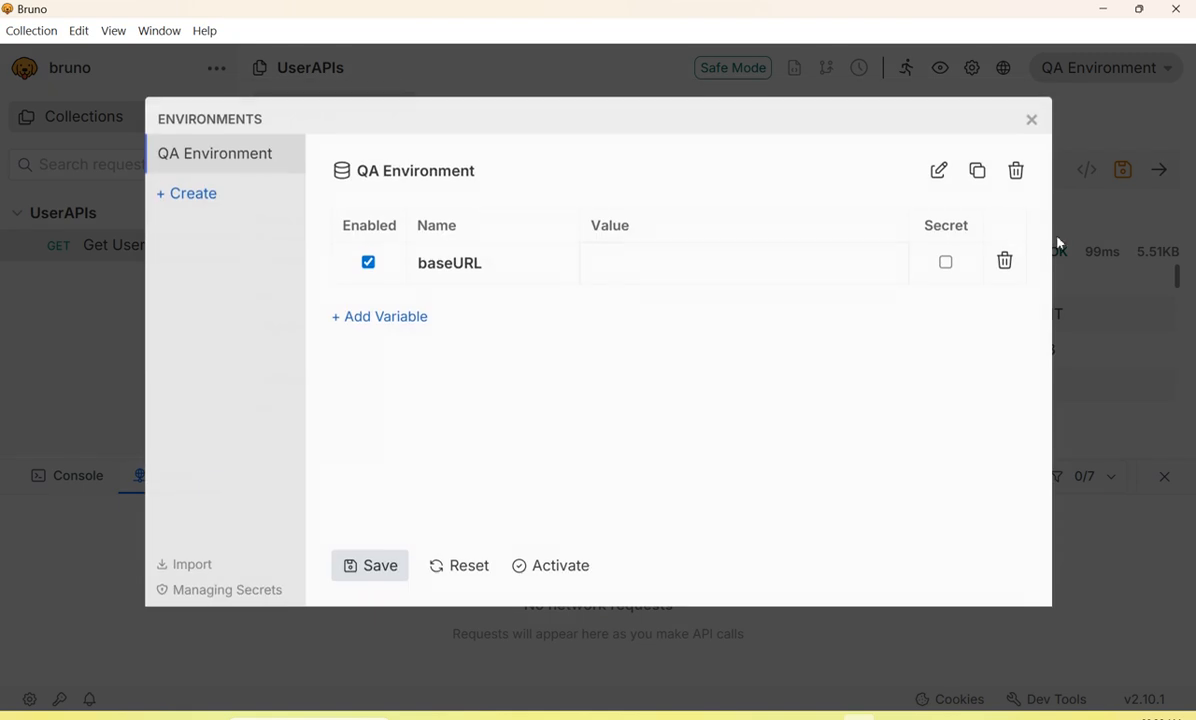
pyautogui.click(614, 262)
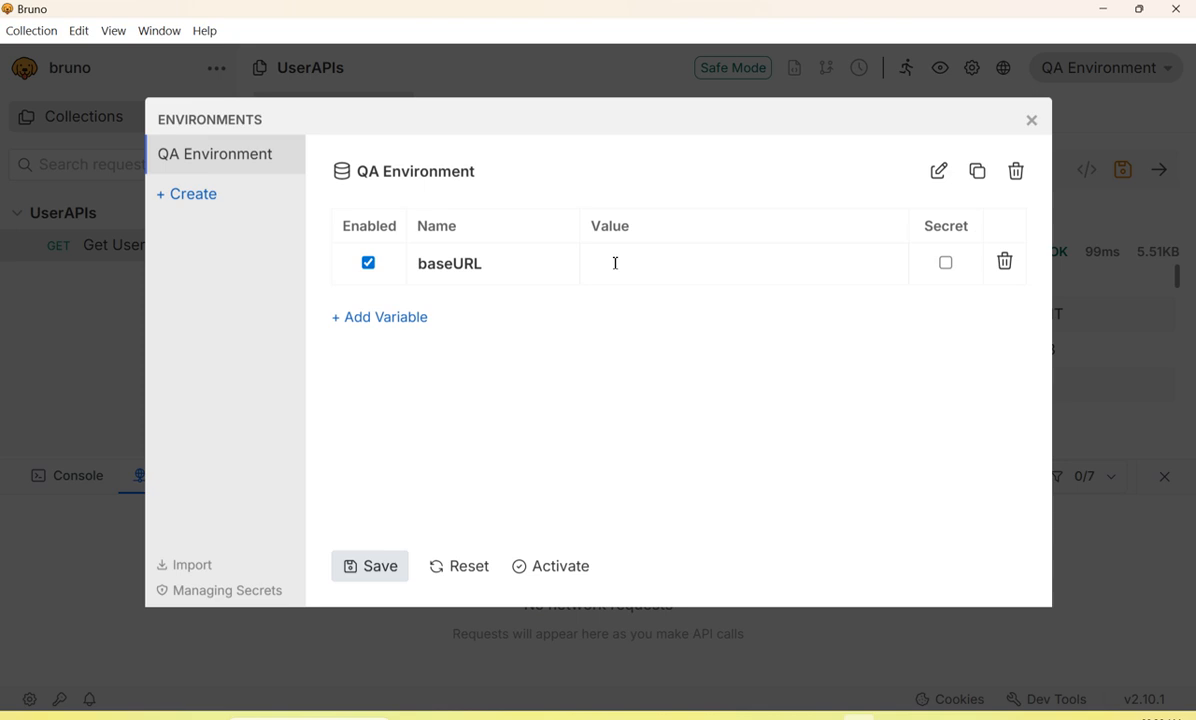
pyautogui.write('https://jsonplaceholder.typicode.com')
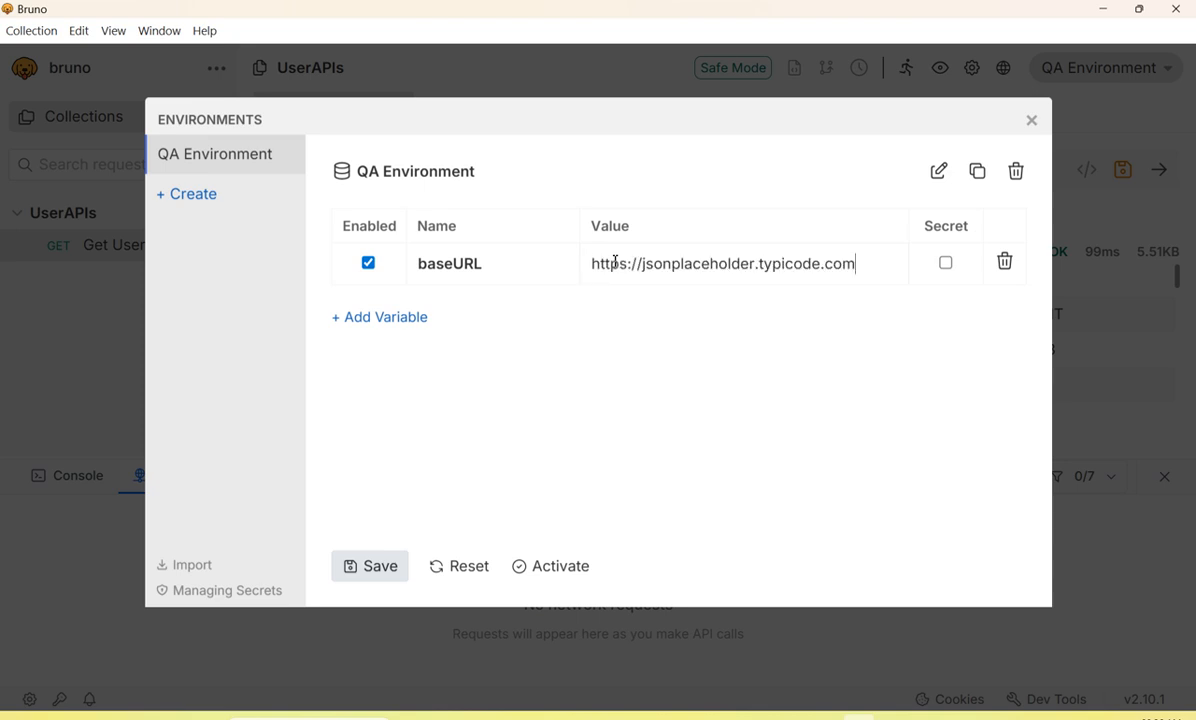
pyautogui.click(368, 566)
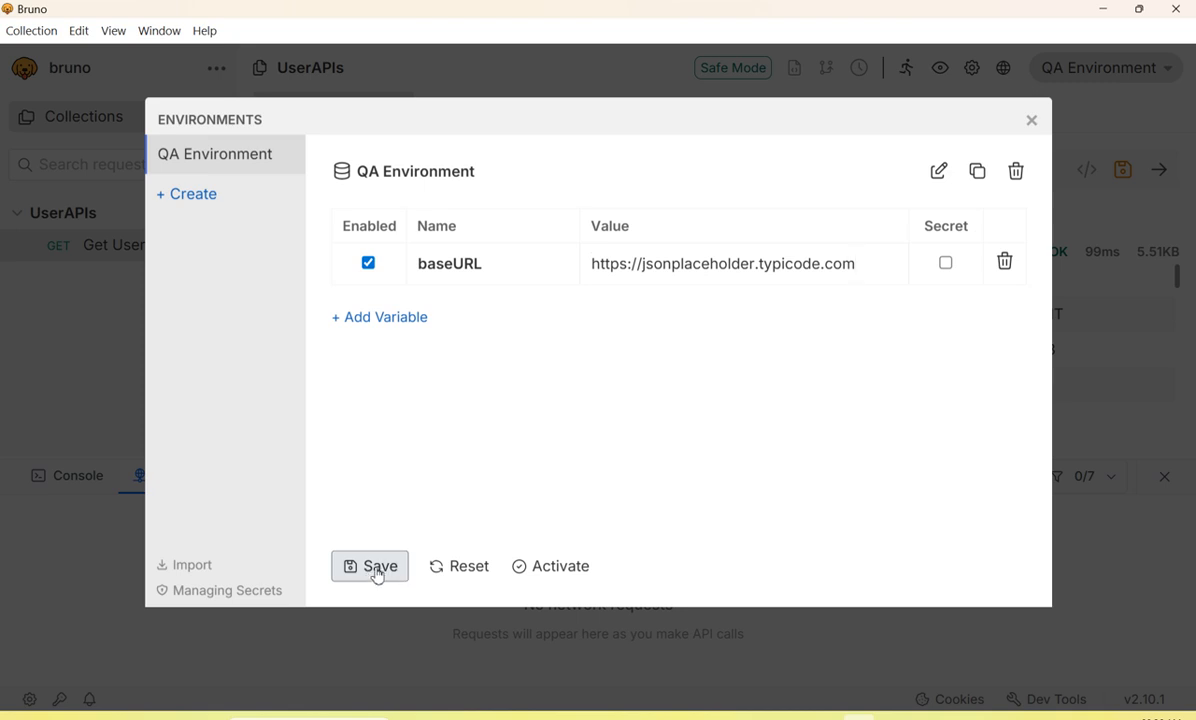
pyautogui.click(378, 566)
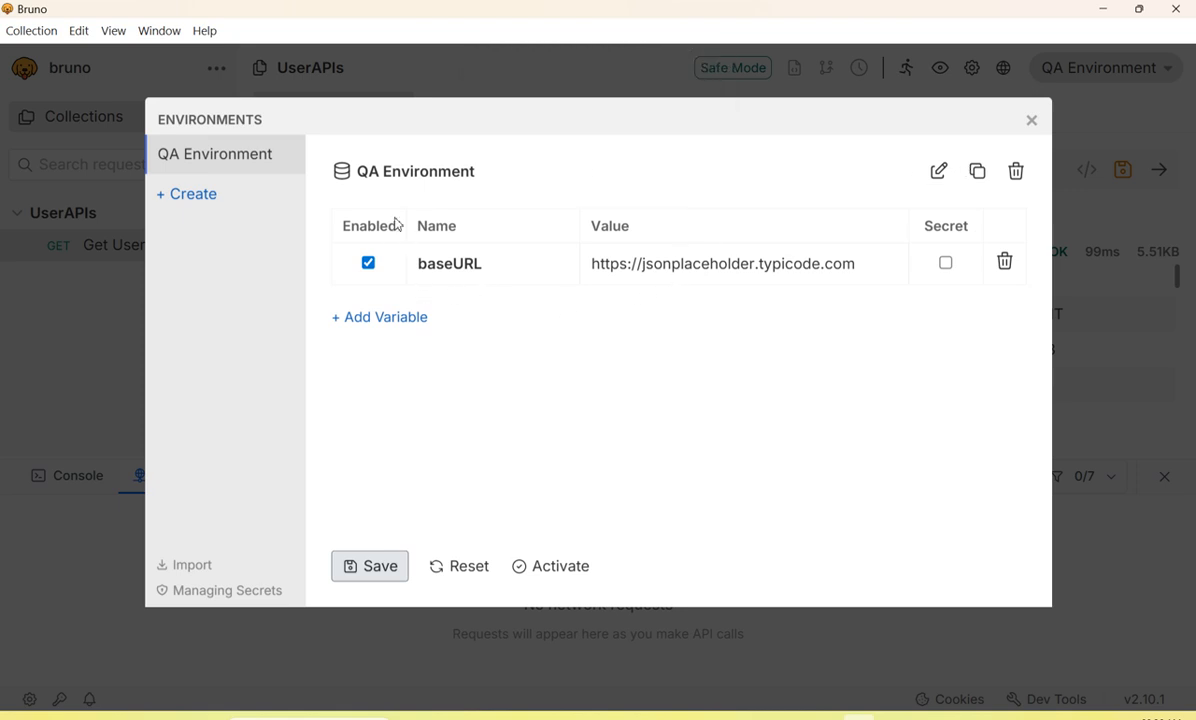
pyautogui.moveTo(472, 284)
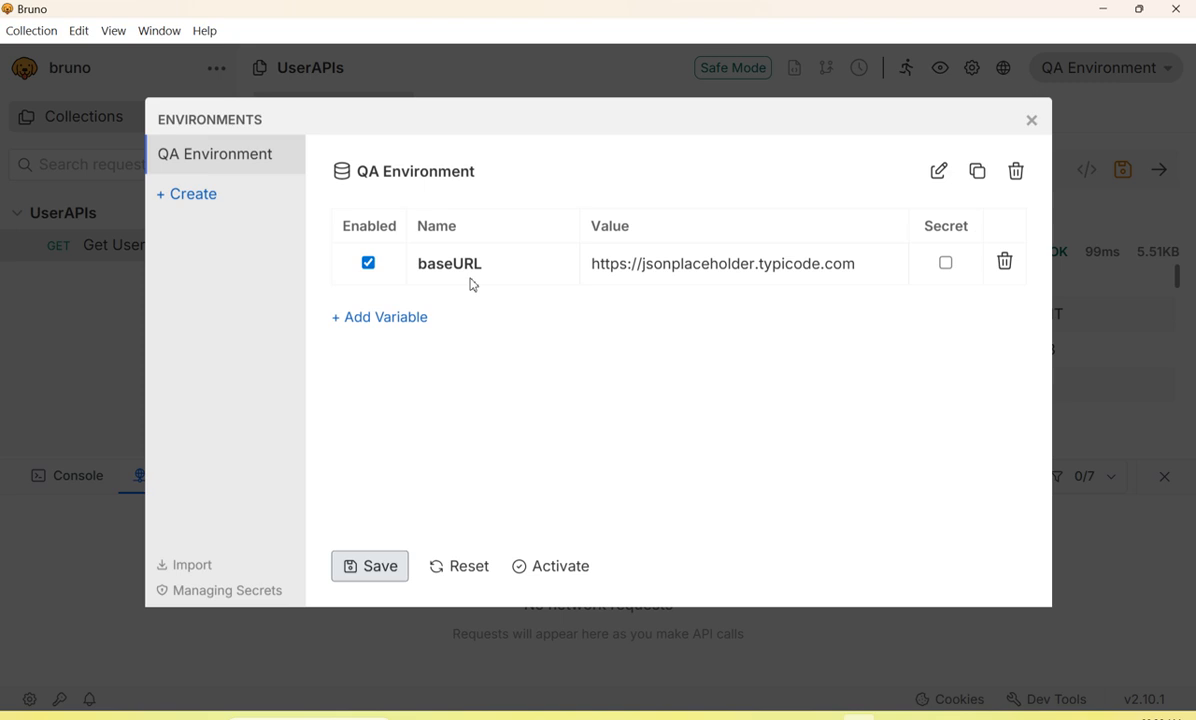
pyautogui.moveTo(496, 288)
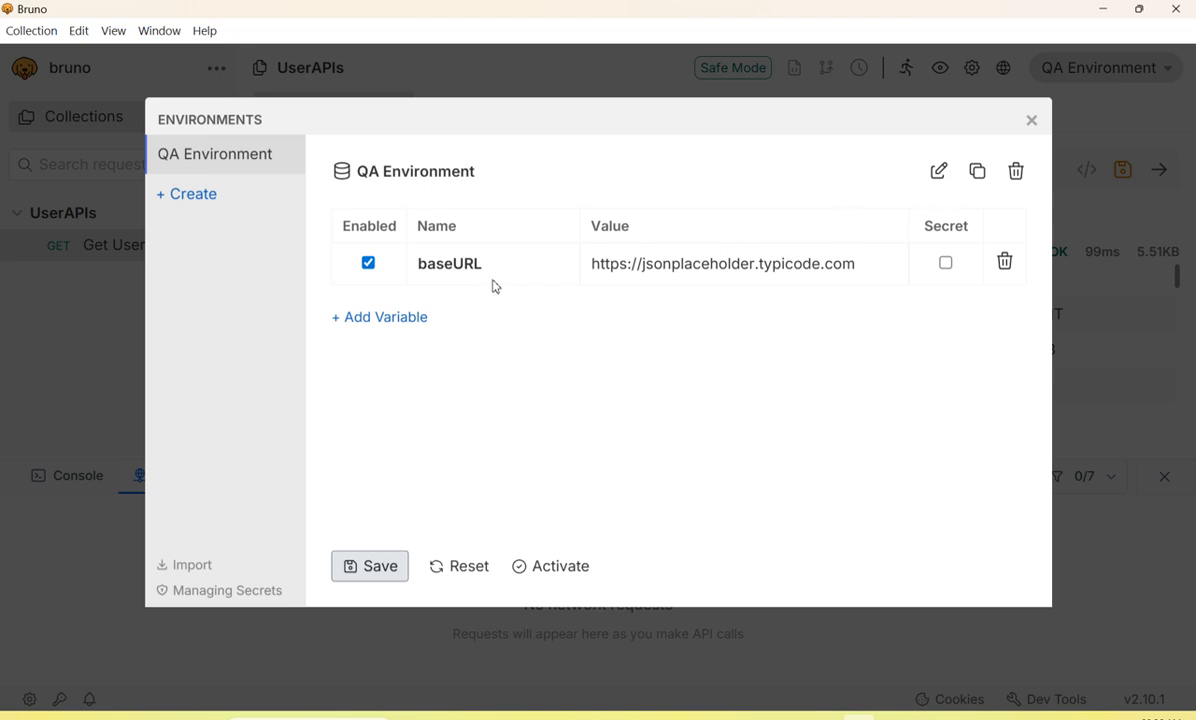
pyautogui.moveTo(1062, 124)
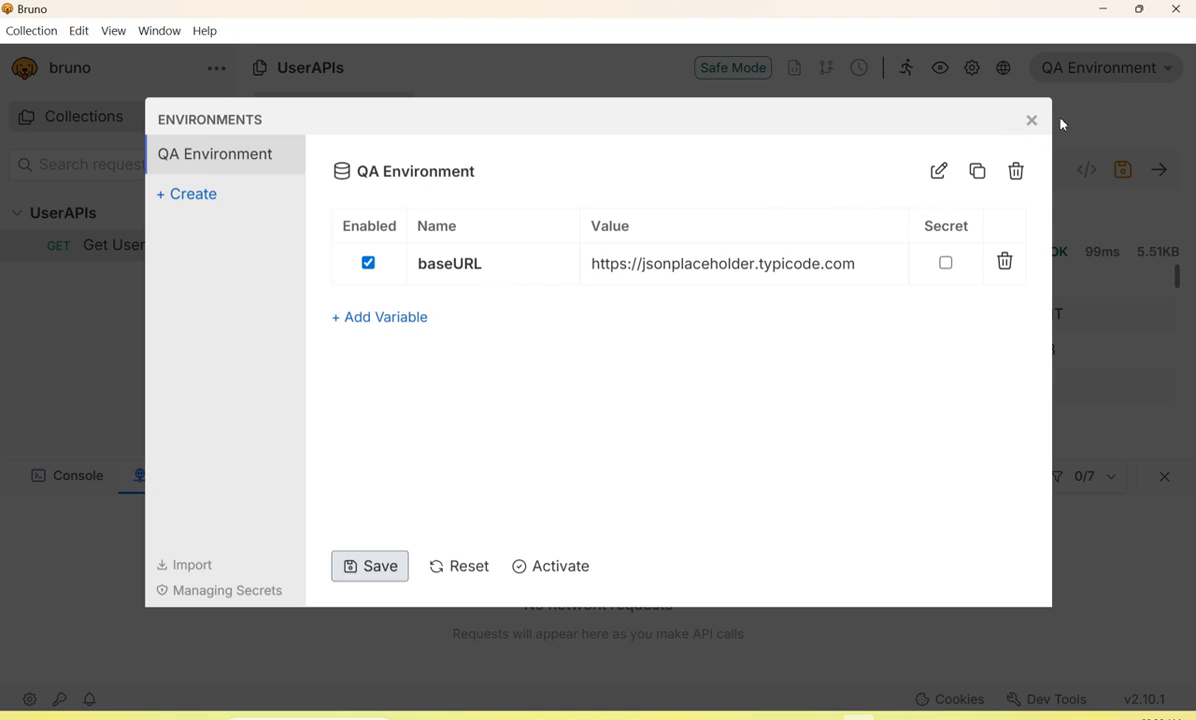
pyautogui.click(1032, 120)
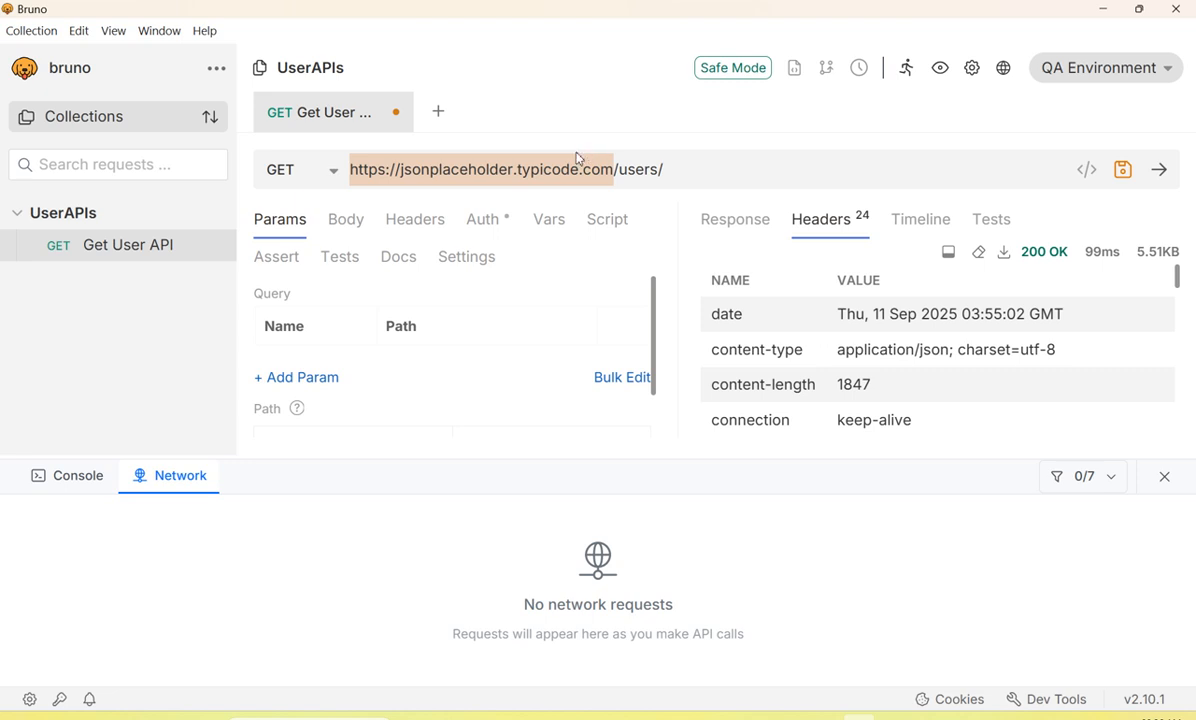
# Step: Replace the hardcoded host in the request URL with {{baseURL}}, keeping /users/
pyautogui.click(352, 168)
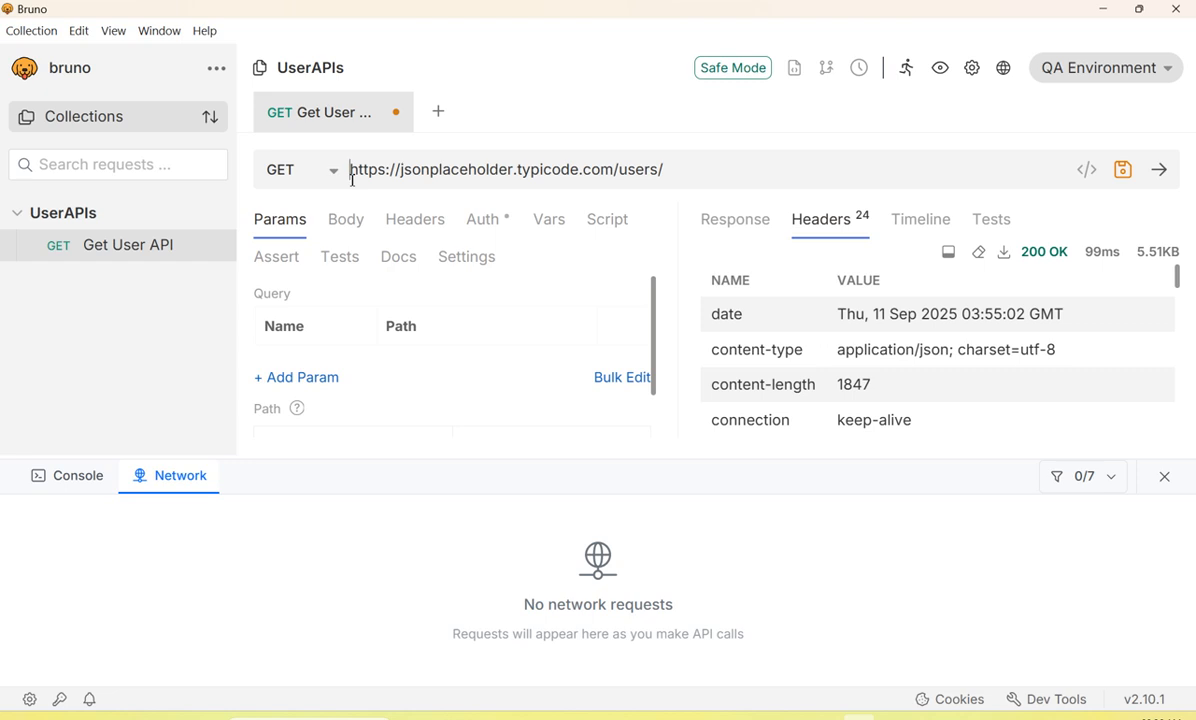
pyautogui.write('{{baseURL}}/users/')
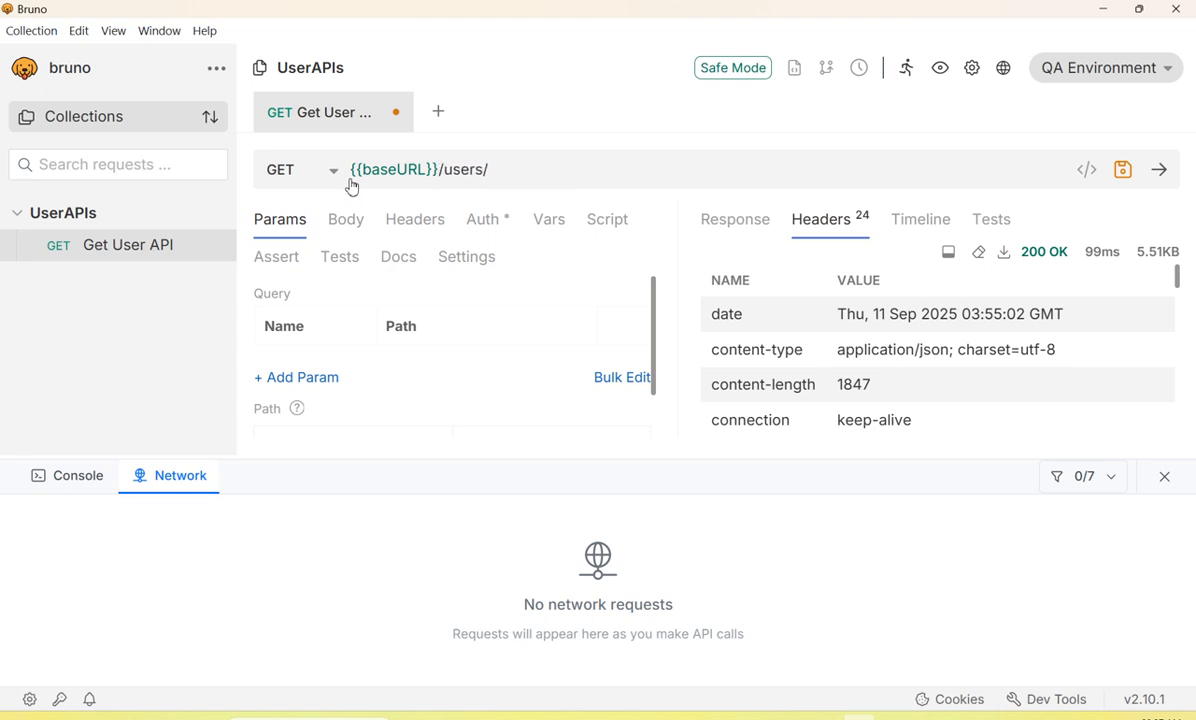
pyautogui.moveTo(392, 168)
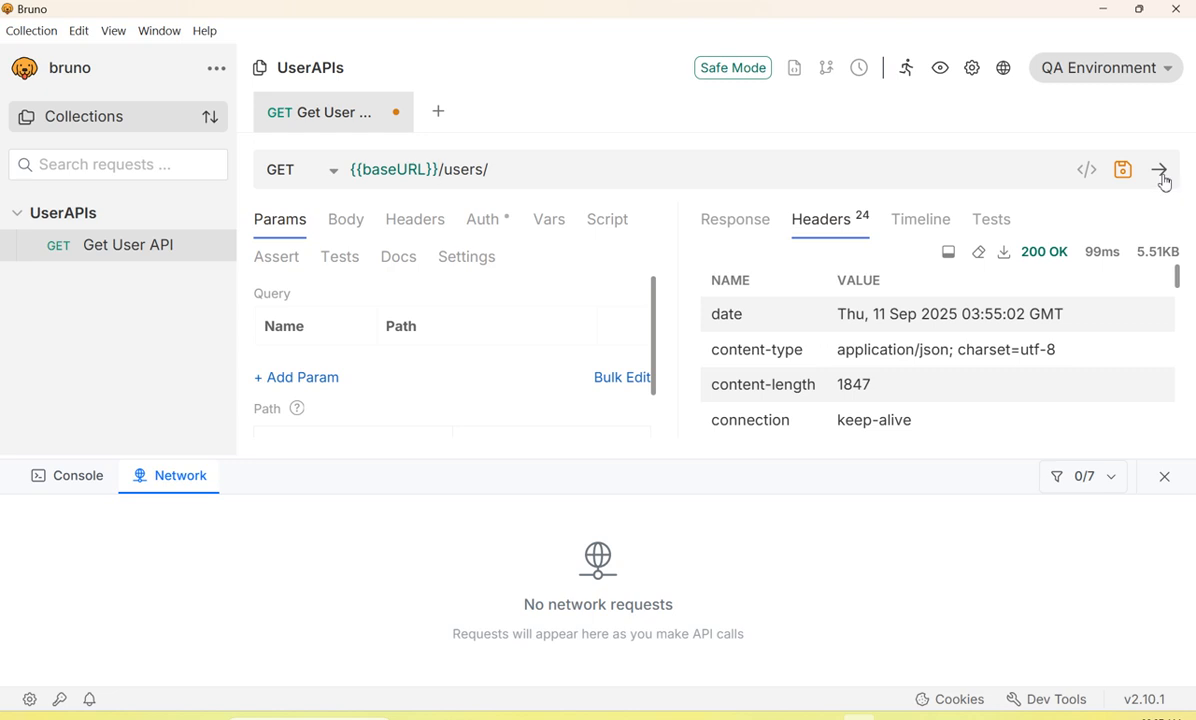
# Step: Send the request, view the 200 JSON users list, and check baseURL's resolved value
pyautogui.click(1160, 168)
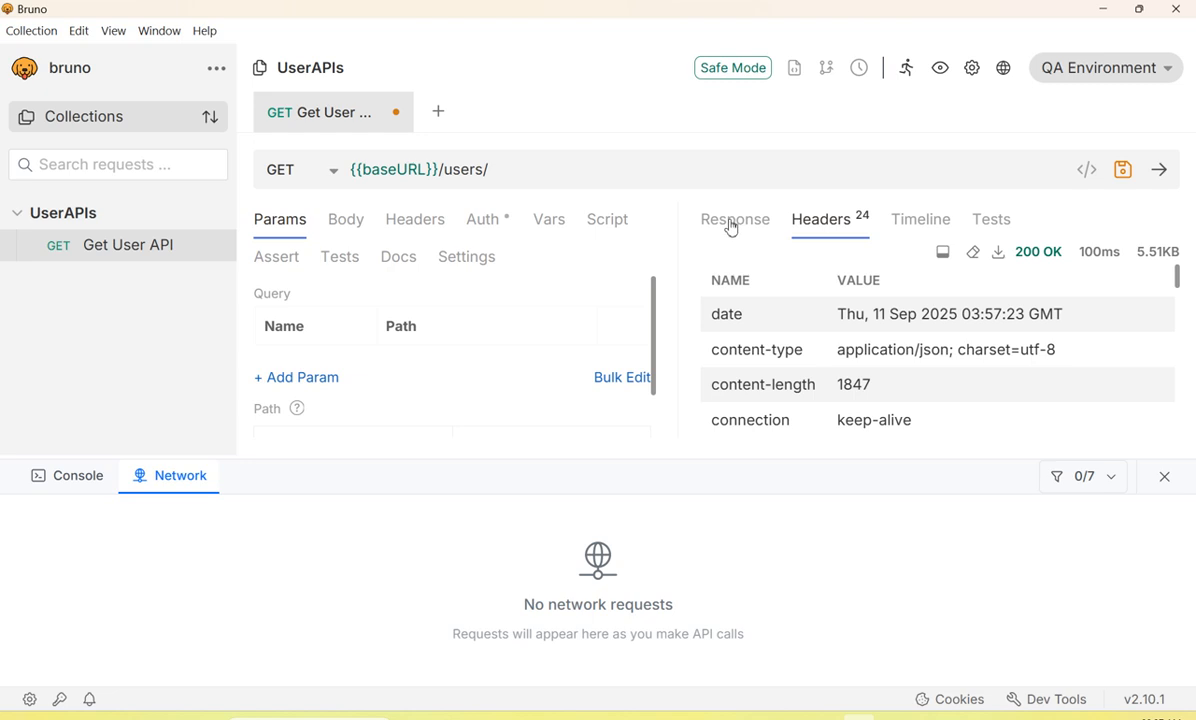
pyautogui.click(736, 218)
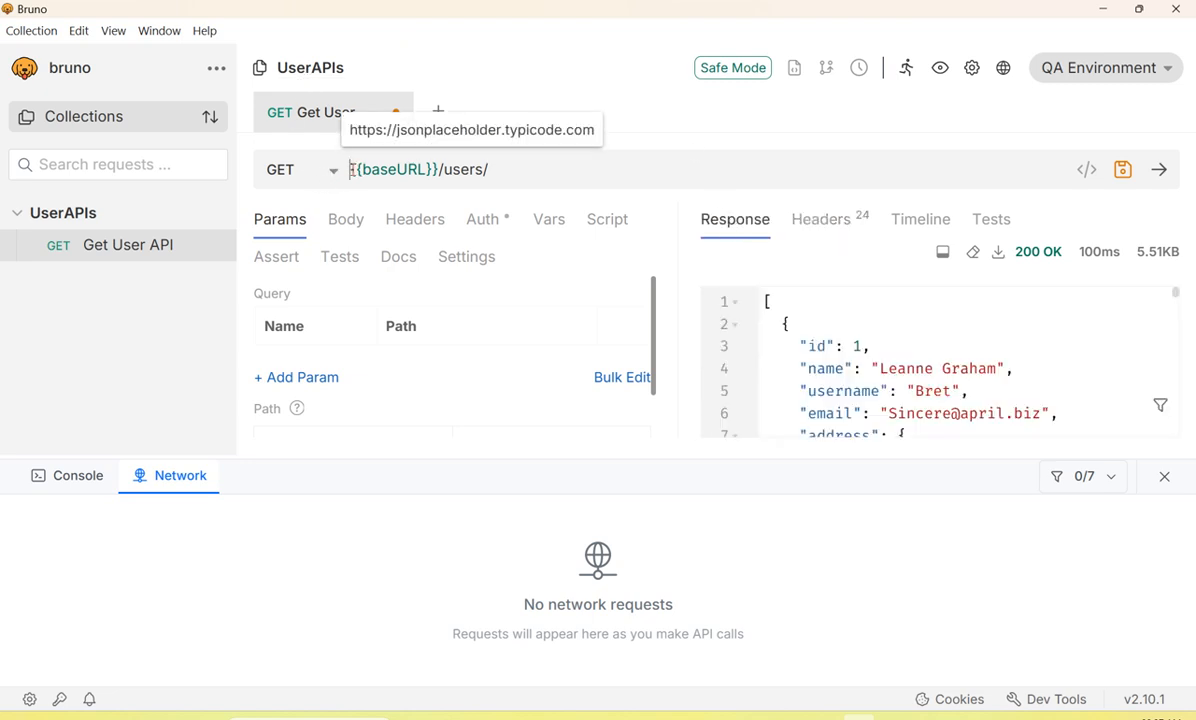
pyautogui.doubleClick(392, 168)
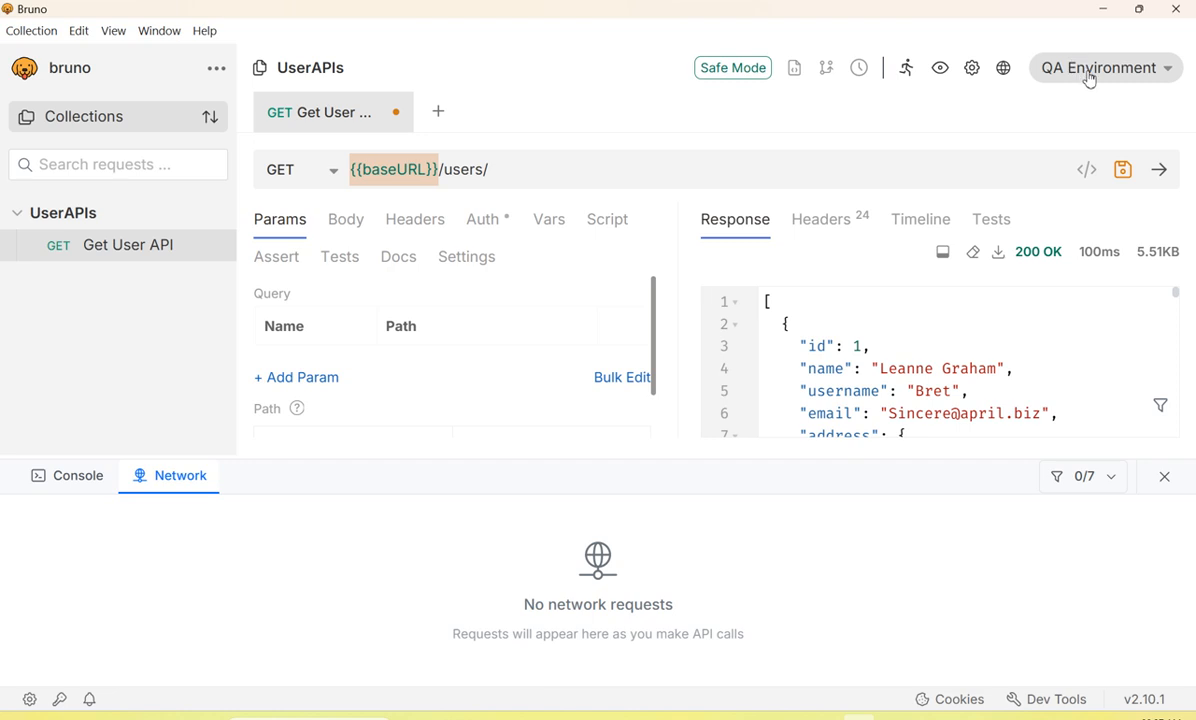
pyautogui.click(1100, 68)
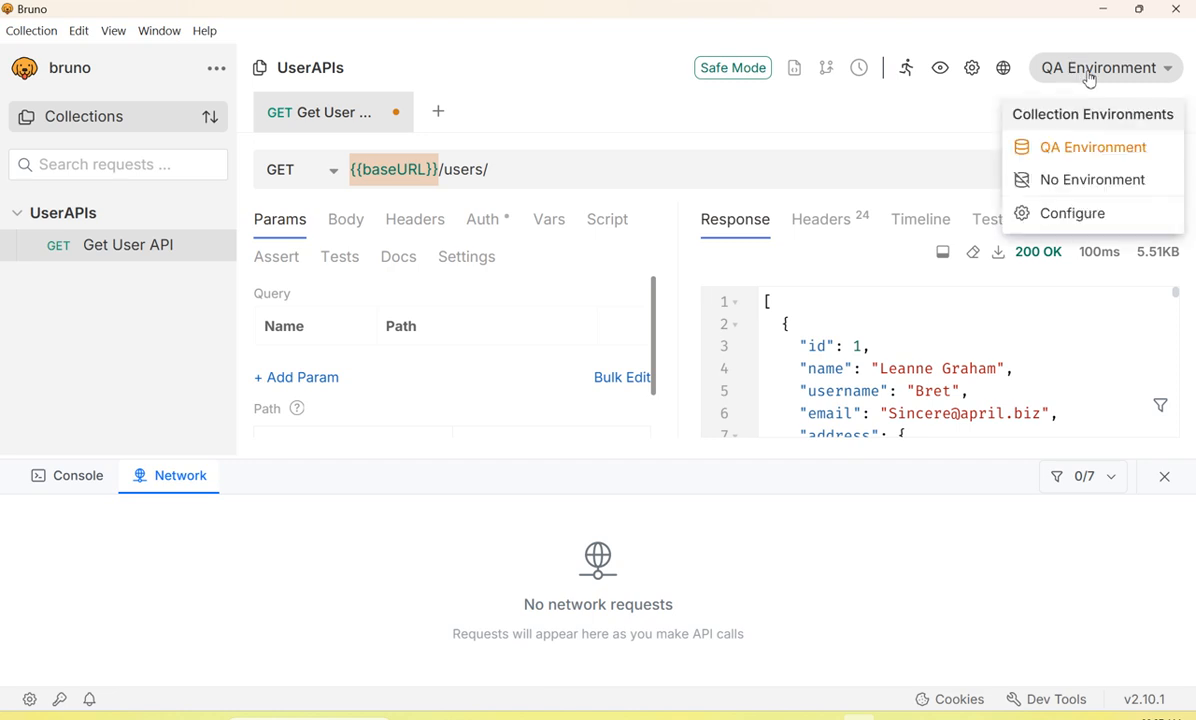
pyautogui.click(1072, 212)
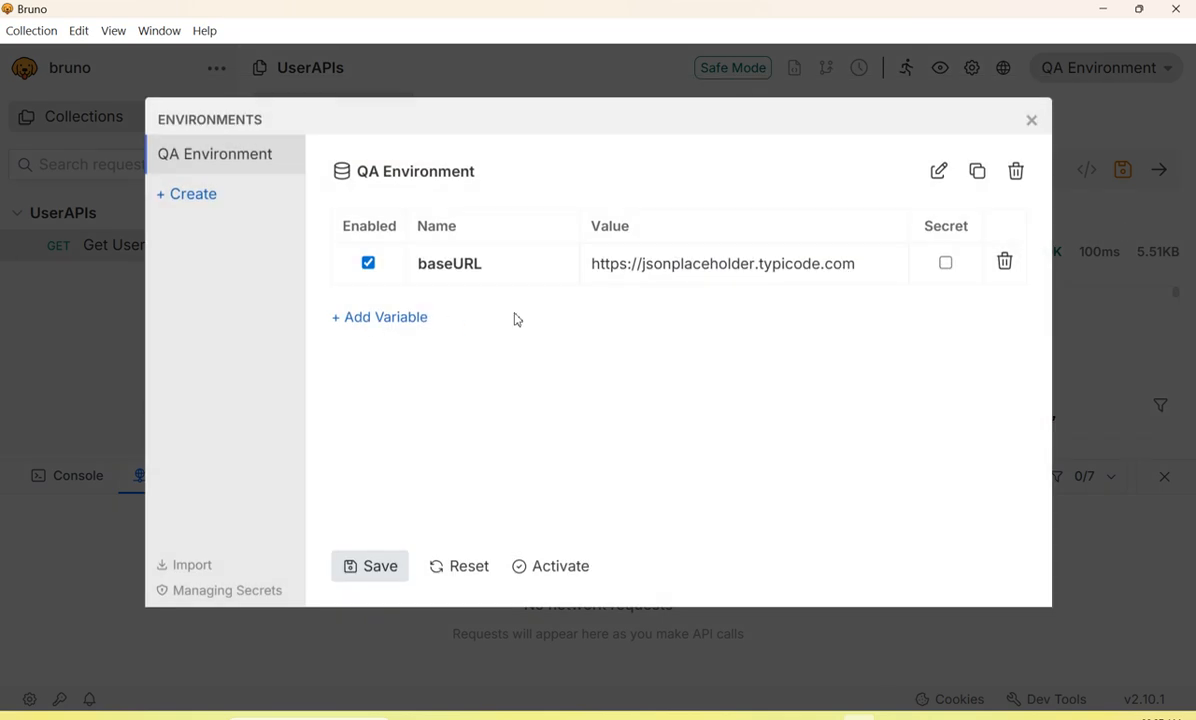
pyautogui.moveTo(500, 286)
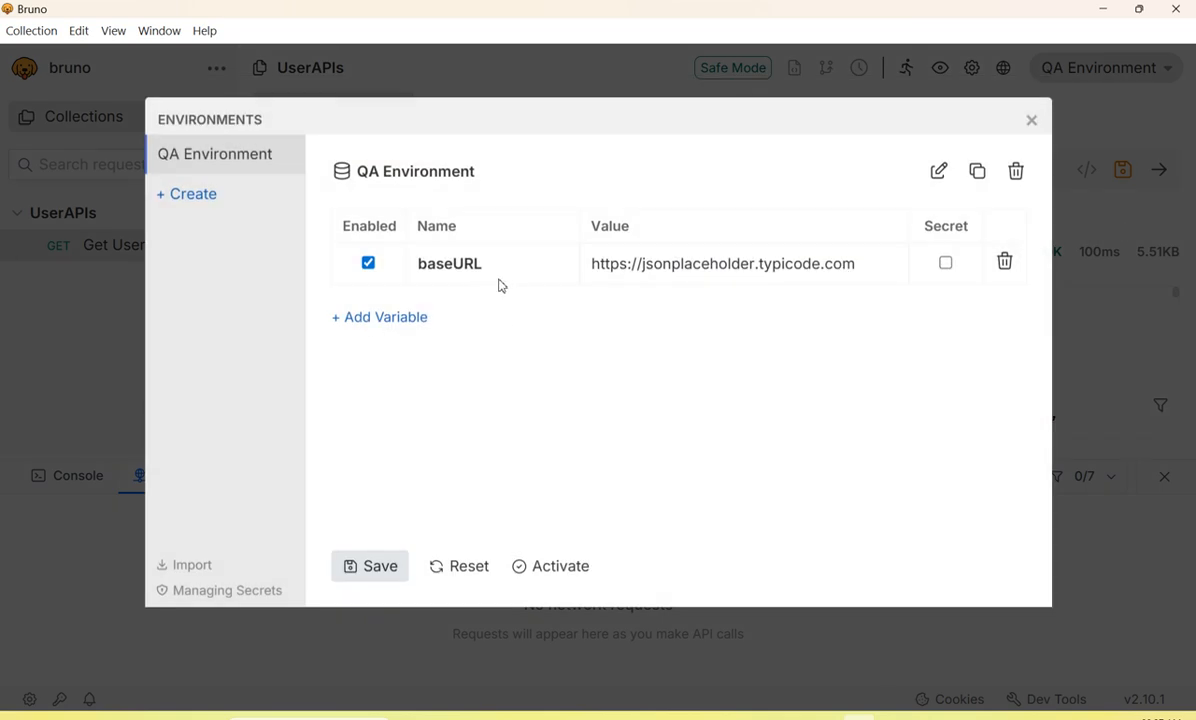
pyautogui.click(1032, 120)
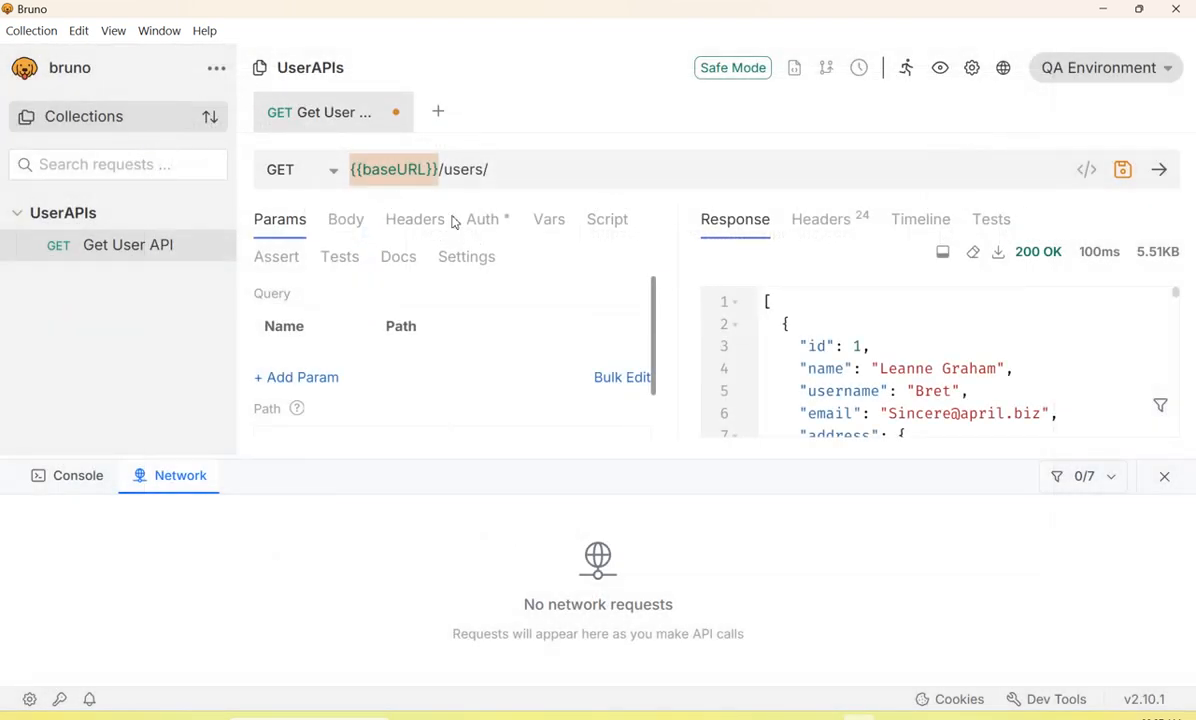